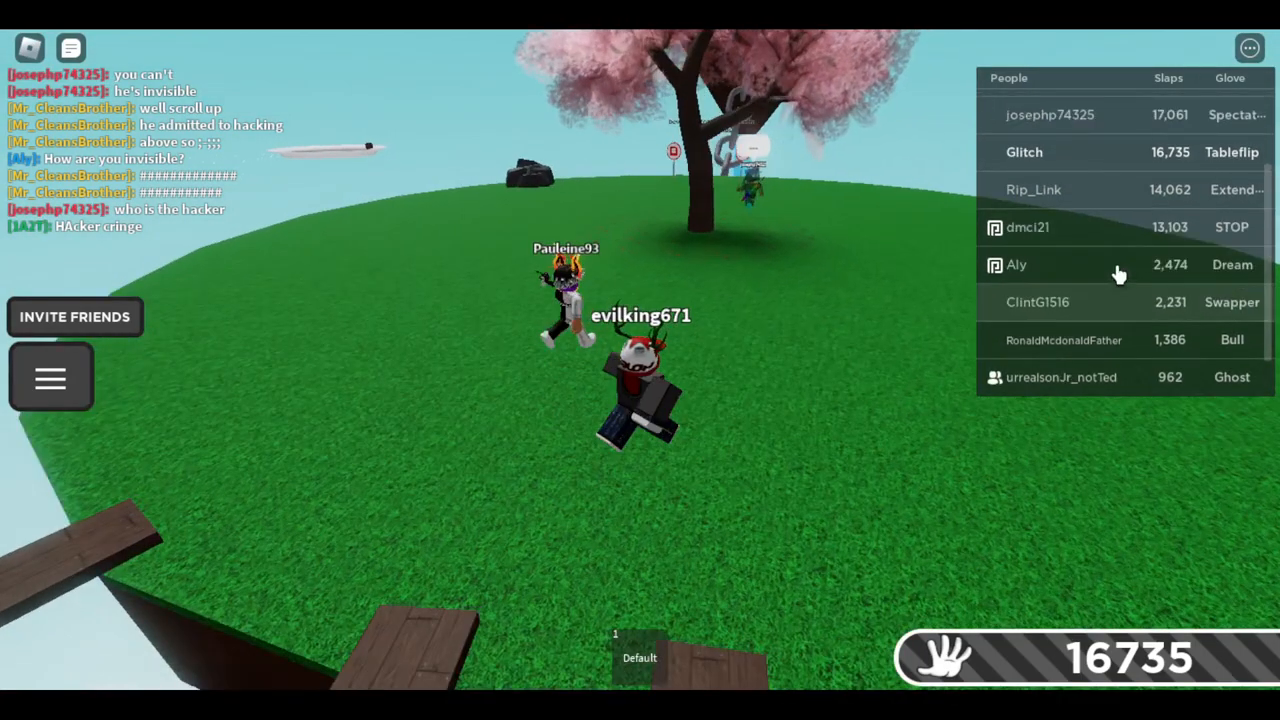
click(1050, 219)
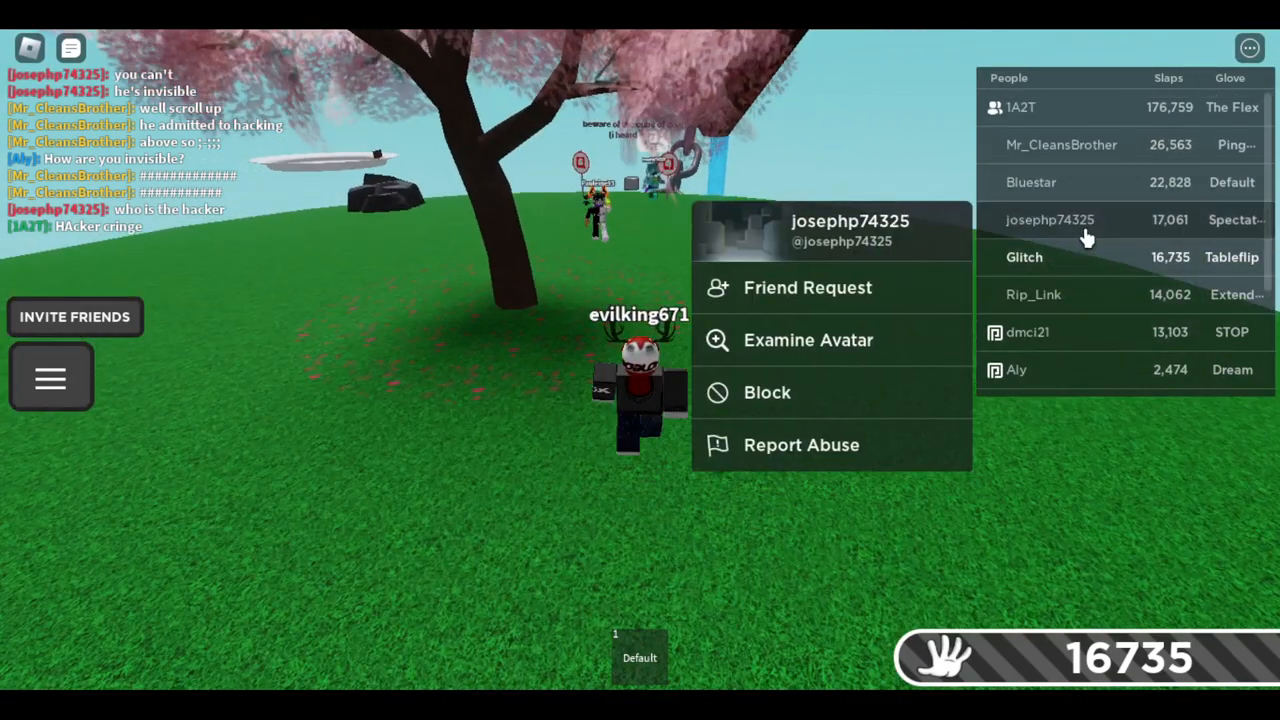